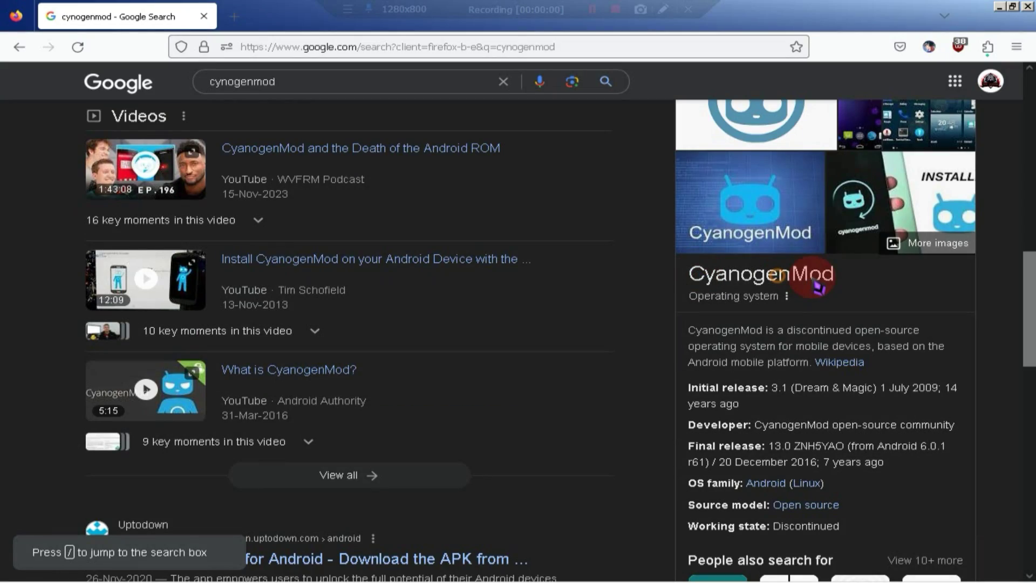
Confirm the Date & time setup with NEXT and show the full app drawer from the Bliss OS desktop.
double_click(760, 273)
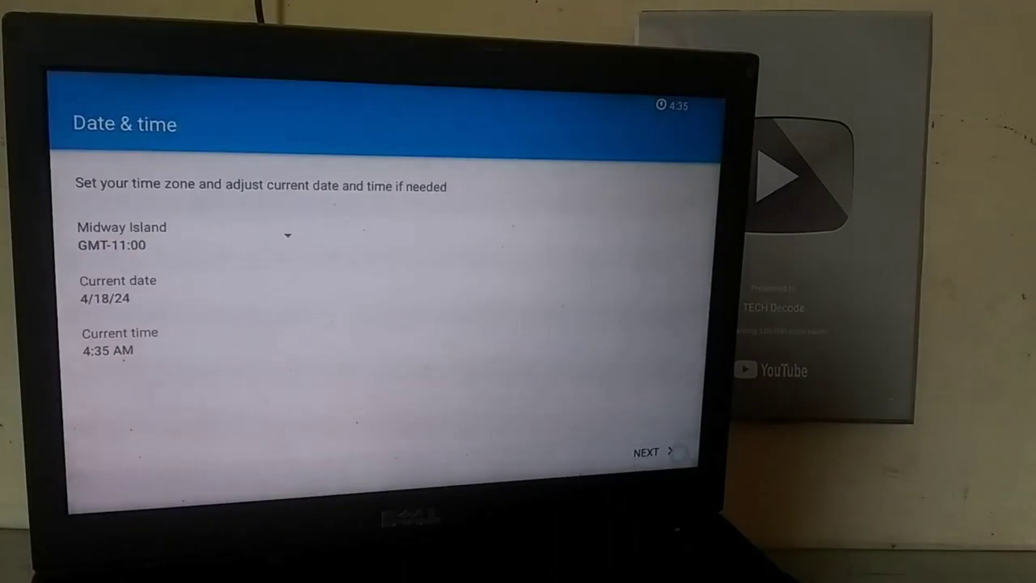
left_click(653, 452)
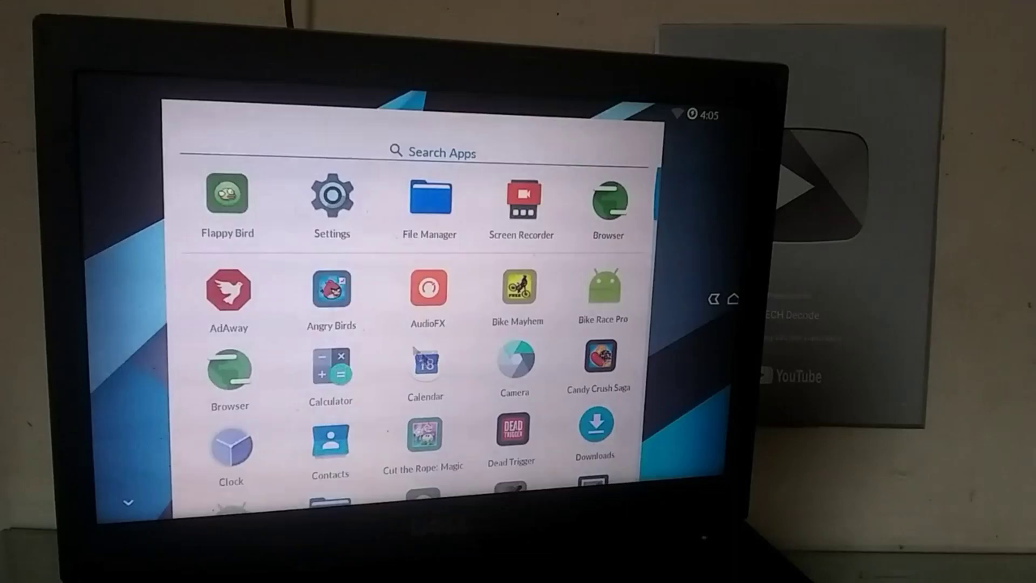
left_click(331, 289)
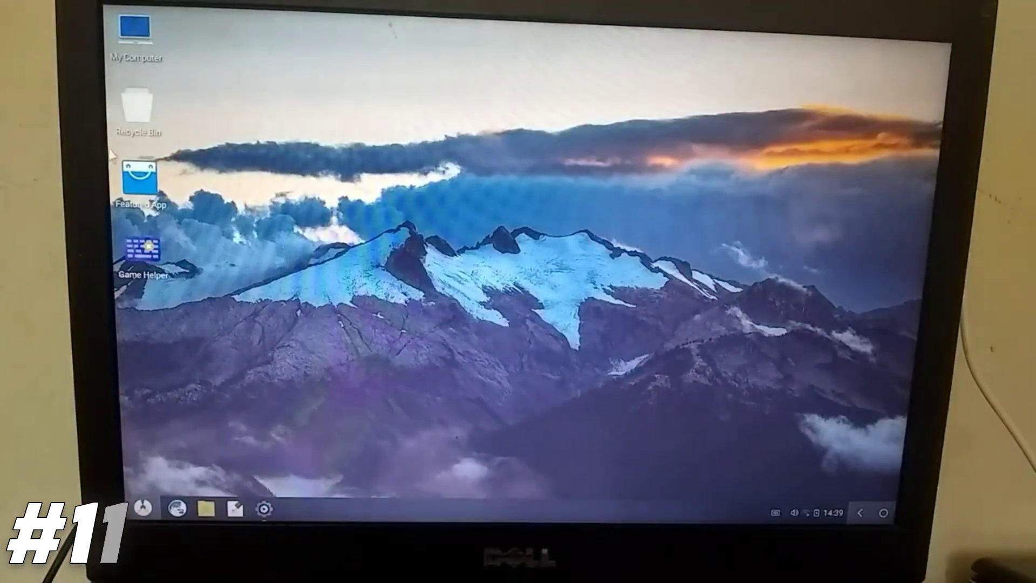
Launch Google Play Store from the Phoenix OS taskbar and drag its window to the screen centre.
left_click(143, 508)
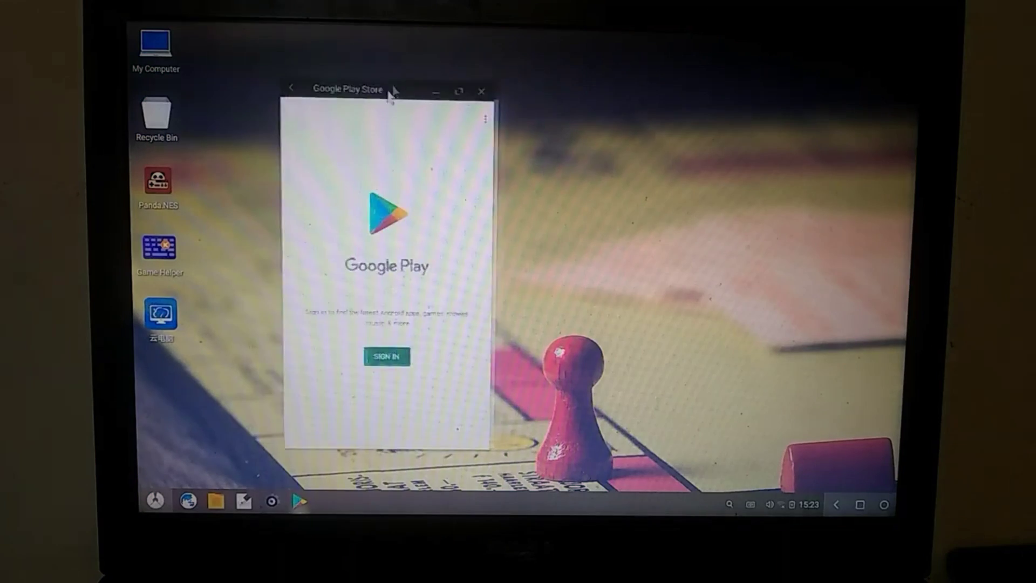
left_click_drag(361, 89, 476, 91)
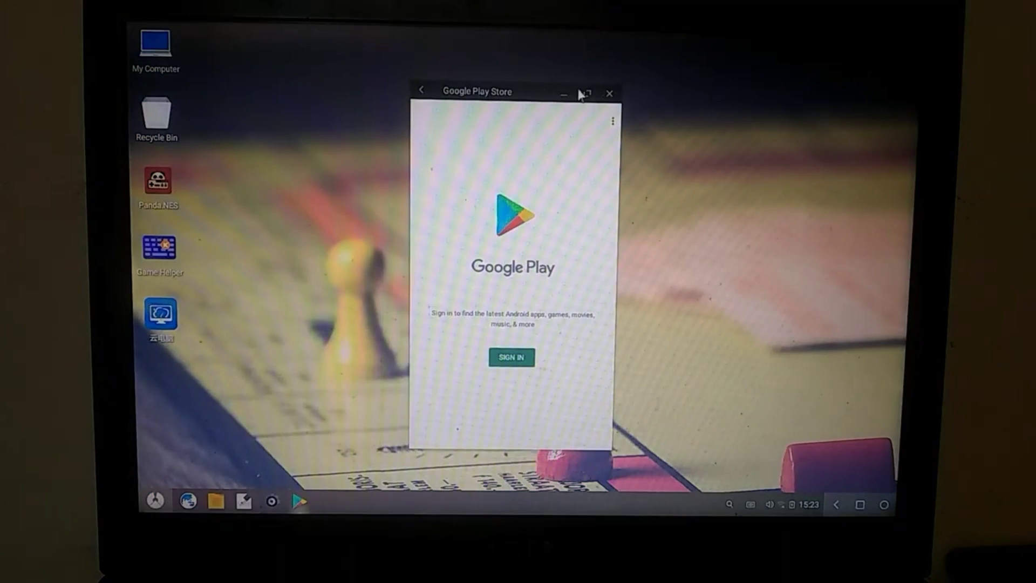
left_click(609, 93)
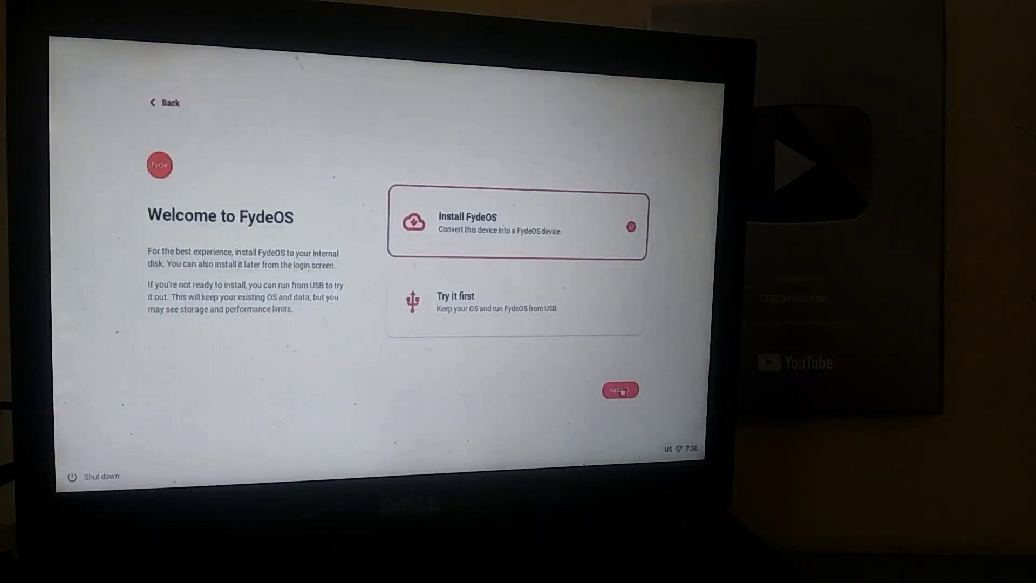
Choose Install FydeOS, continue to Multi-boot installation and set /dev/sda1 (100M) as the EFI partition.
left_click(619, 390)
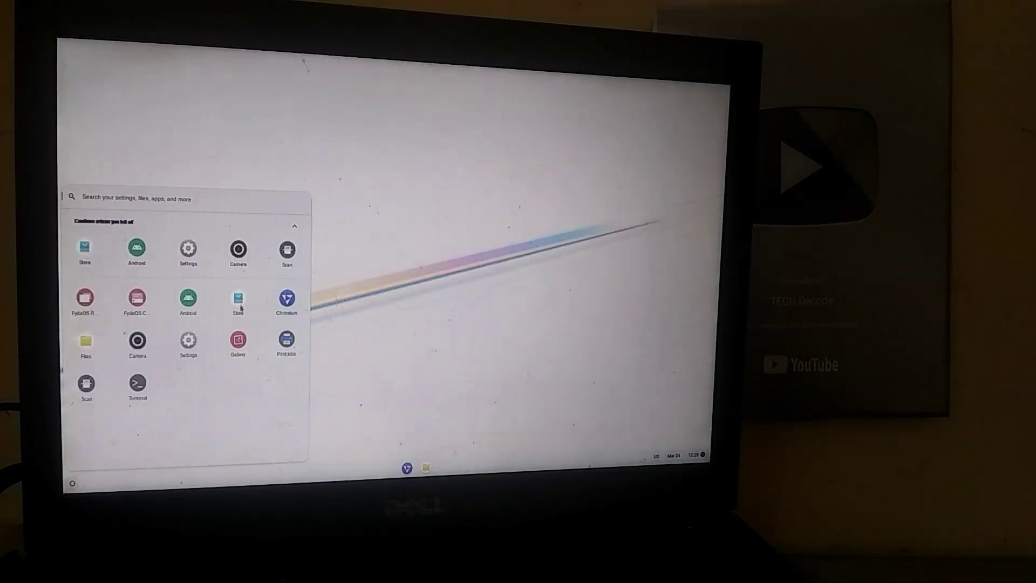
left_click(238, 298)
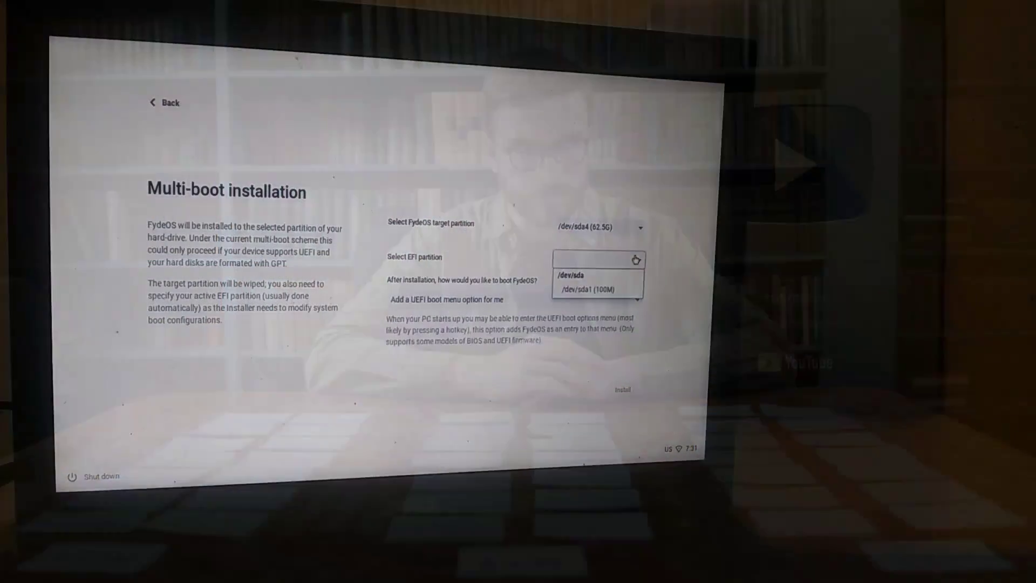
left_click(595, 290)
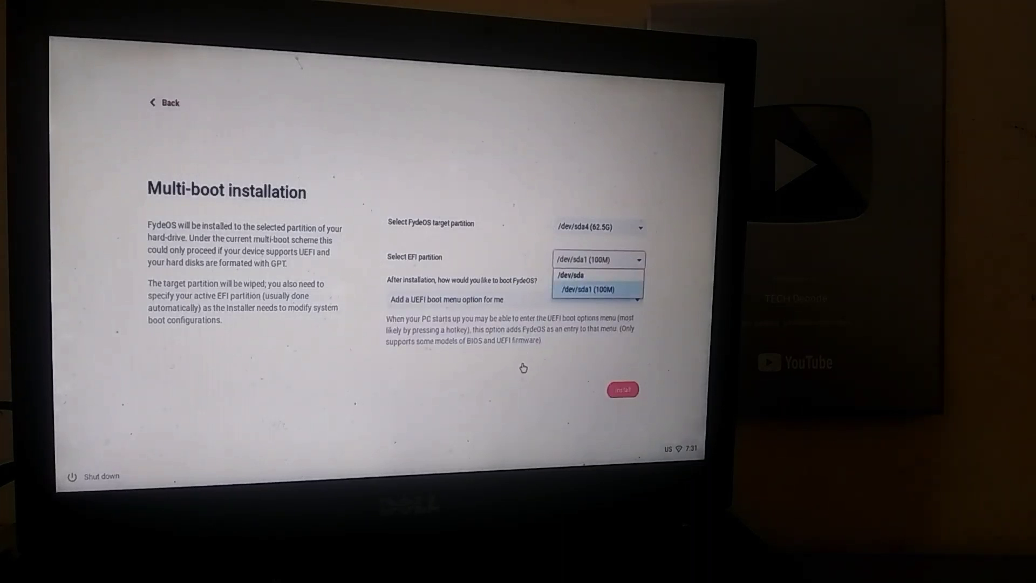
left_click(514, 299)
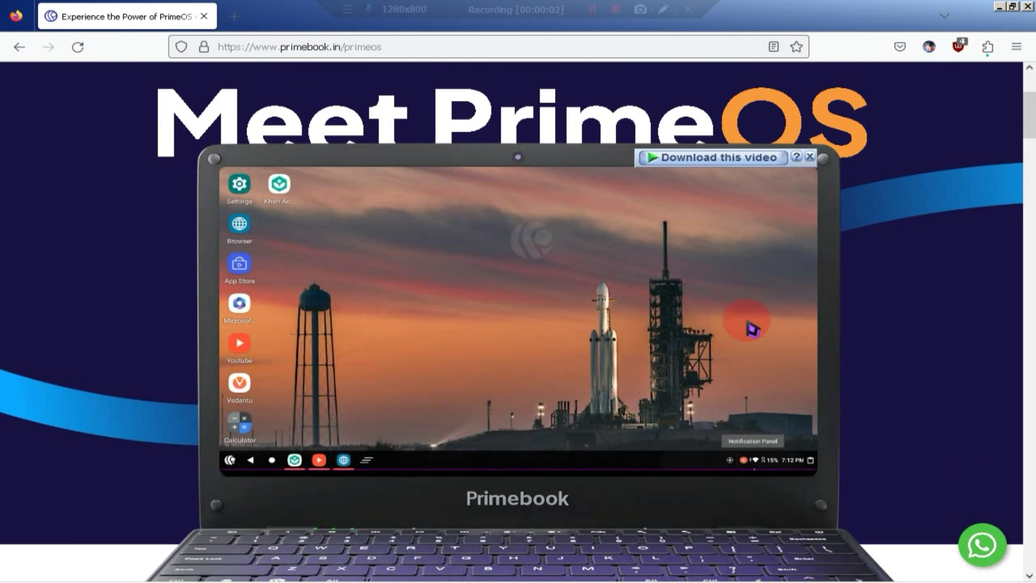
On primeos.in/download choose x86 as the device and list the available PrimeOS versions.
left_click(504, 332)
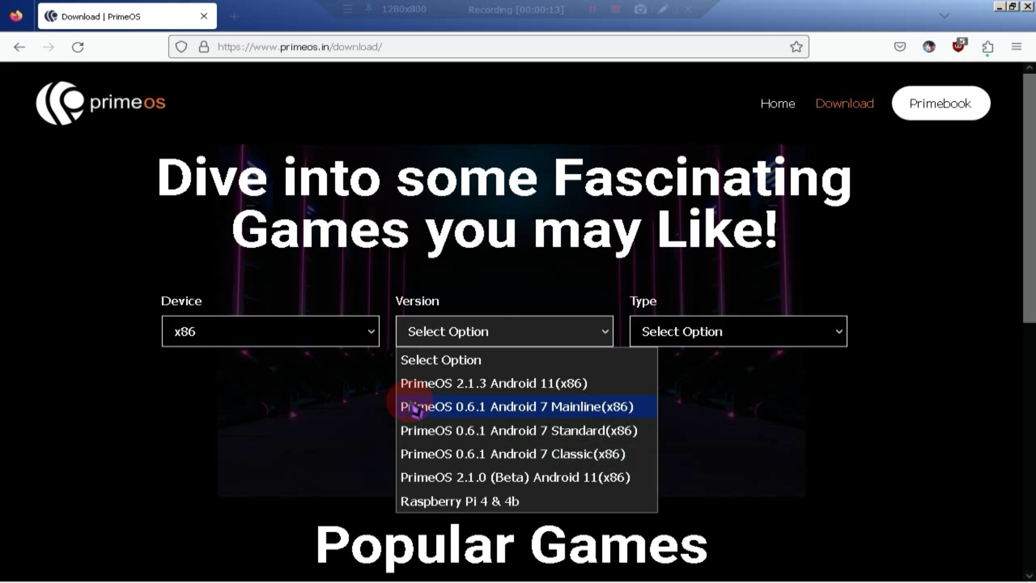
mouse_move(526, 477)
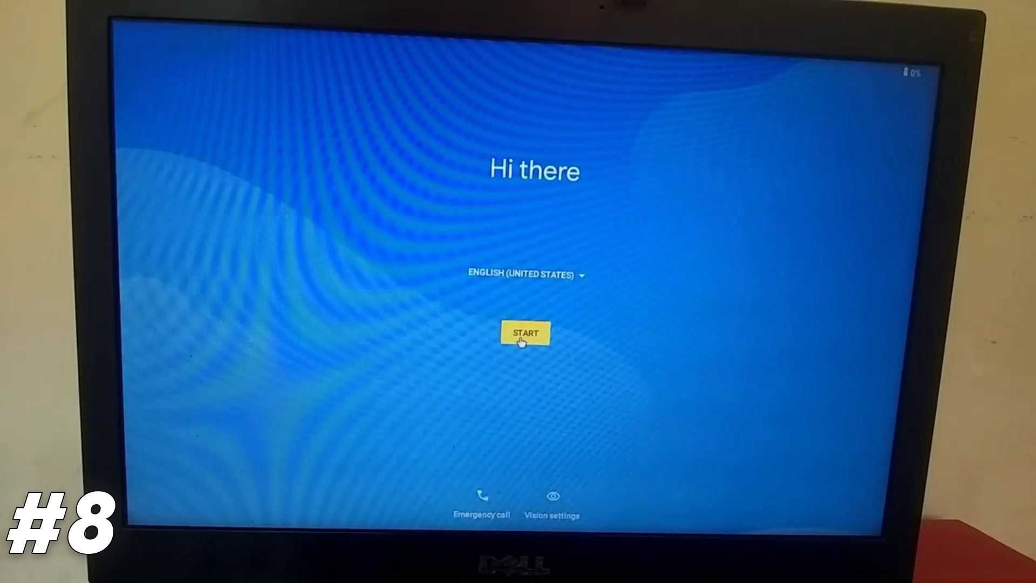
Boot Bliss OS 15.8.5 (Android 12) to its desktop with the glowing blue petal wallpaper.
left_click(524, 333)
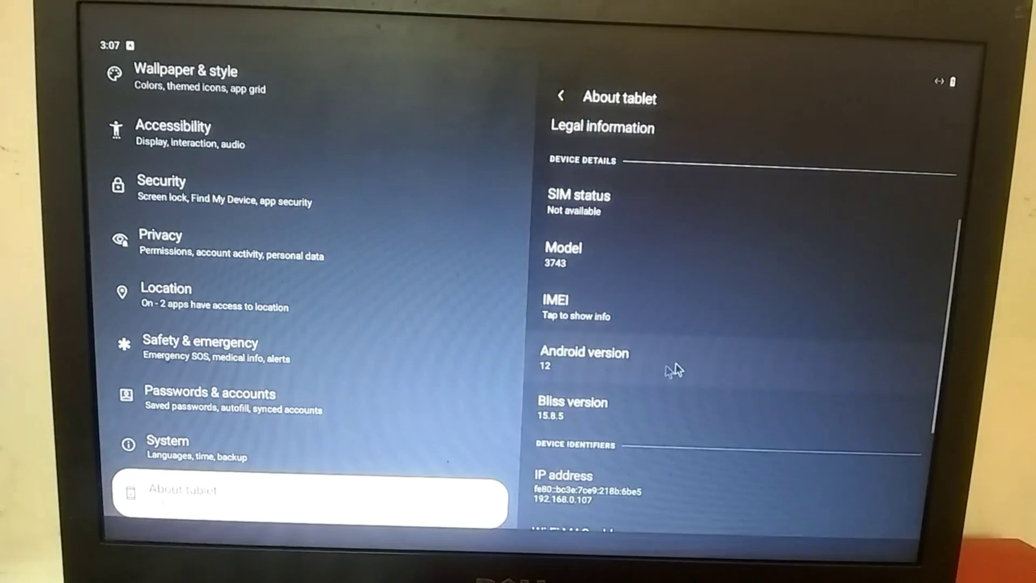
mouse_move(574, 372)
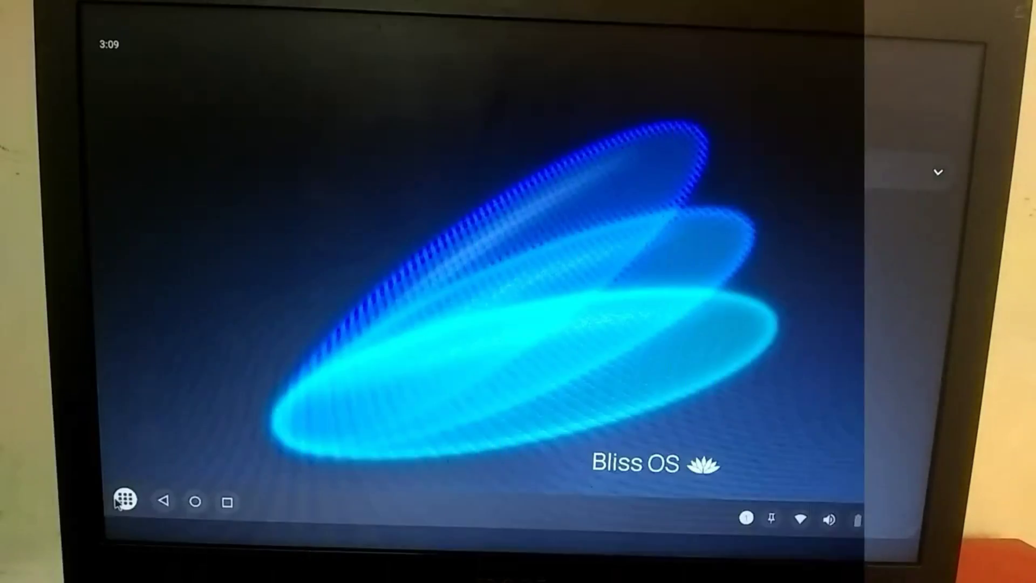
left_click(125, 501)
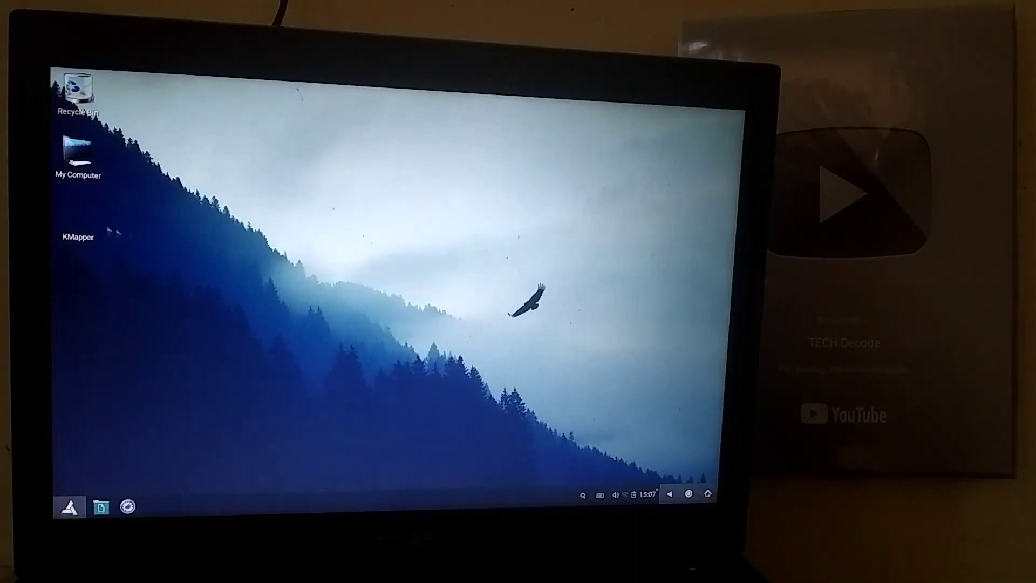
From the Abstergo OS start menu bring up the Settings window with its network, device, personal and system options.
right_click(75, 237)
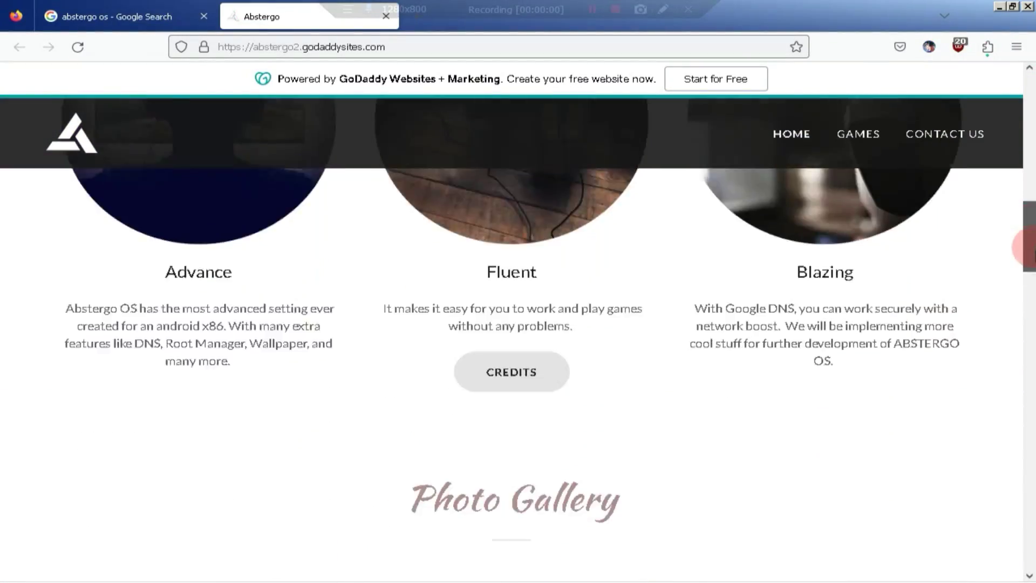
scroll("down", 3)
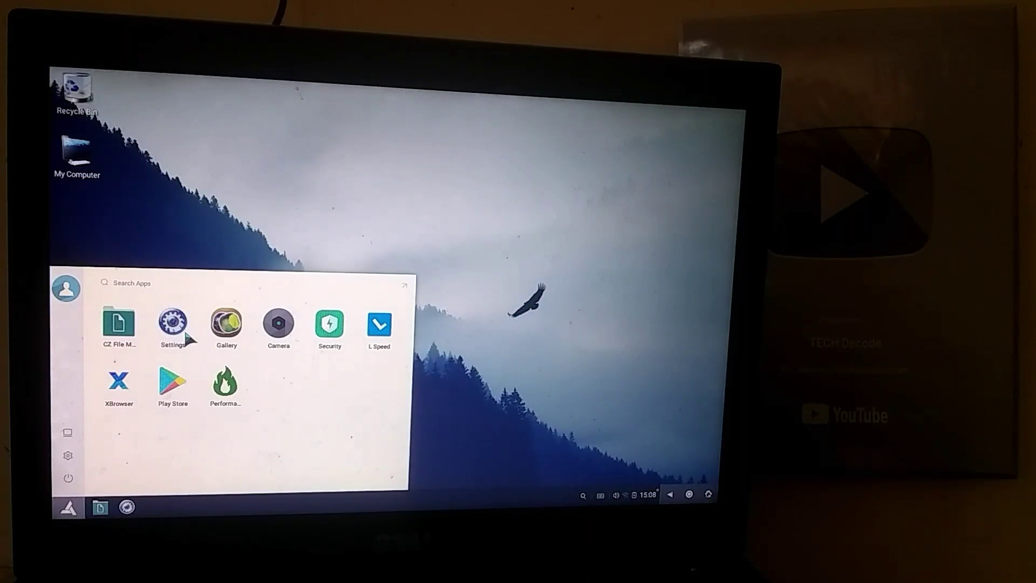
left_click(173, 324)
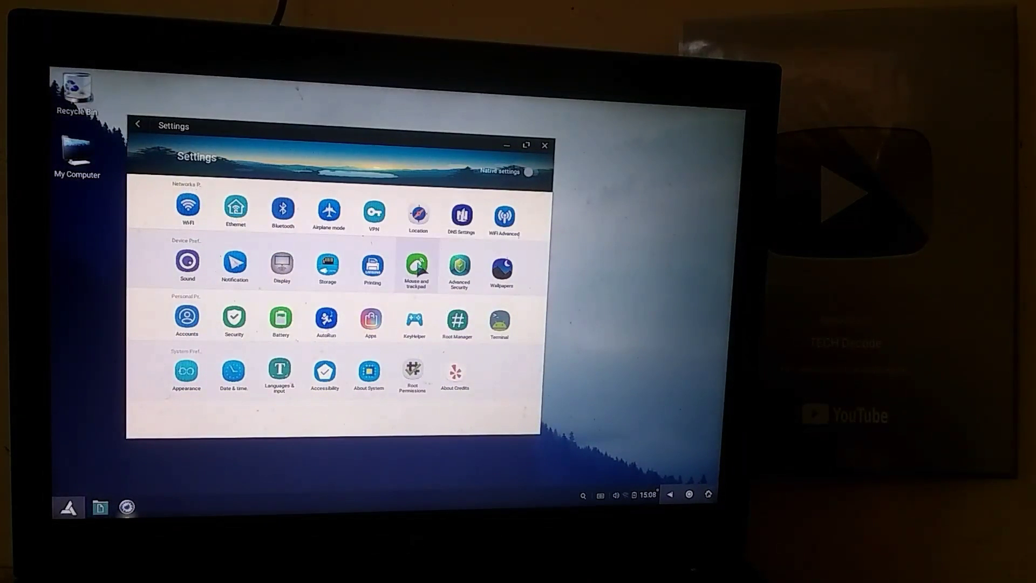
left_click(416, 264)
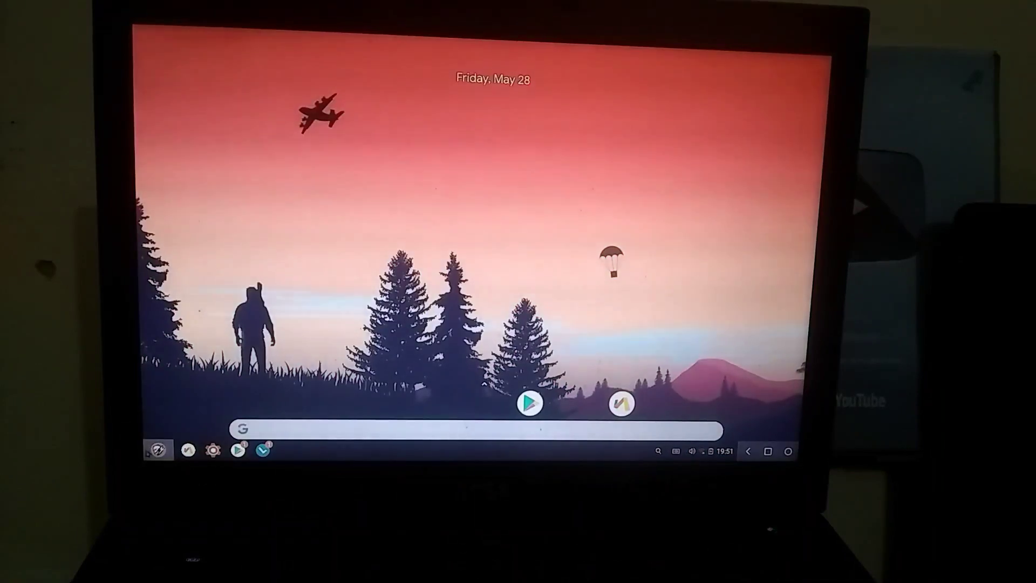
Show the Thunder OS desktop with its taskbar, orange sunset wallpaper and Google search bar.
left_click(157, 450)
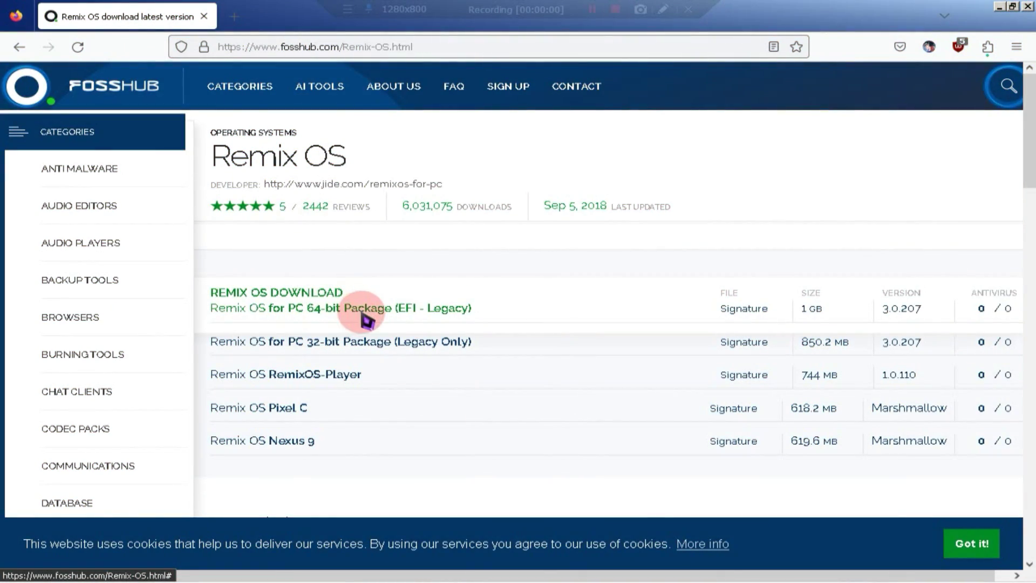
mouse_move(320, 383)
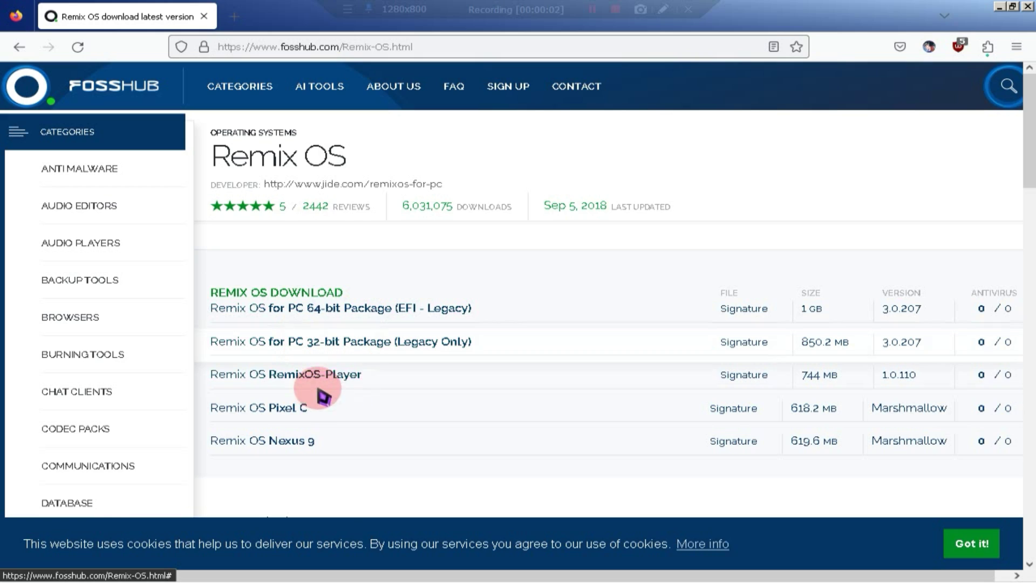
Scroll the FossHub Remix OS download list before showing the ANDROID OS(low end pc) folder with its ISO and installation tool.
scroll("down", 3)
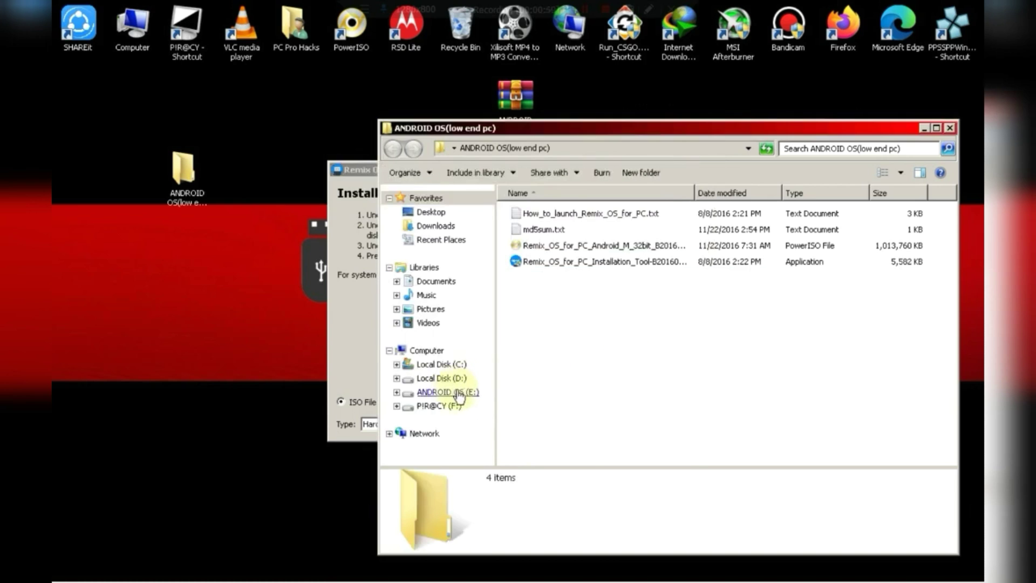
mouse_move(480, 398)
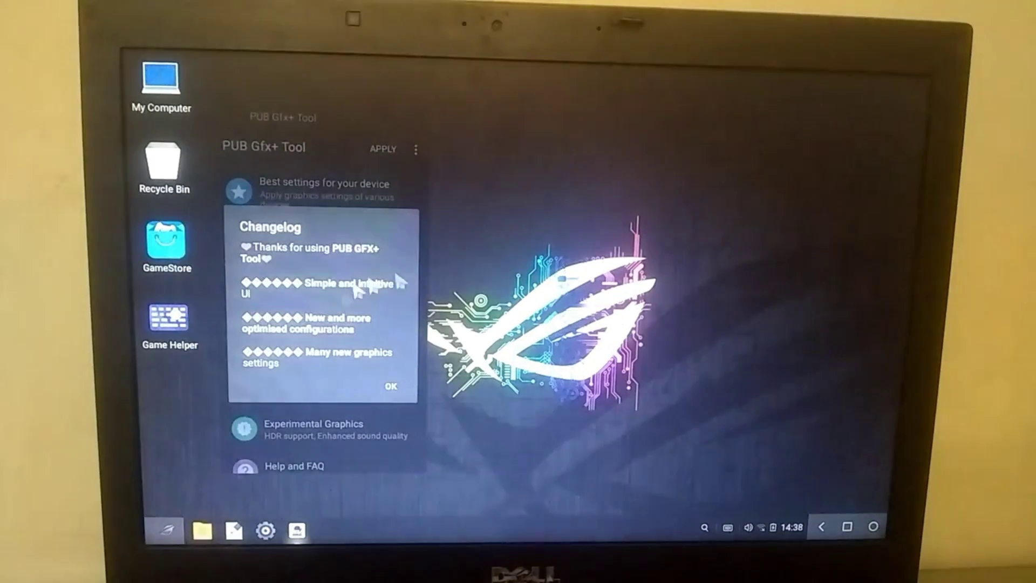
Dismiss the PUB Gfx+ Tool Changelog with OK so the tool's graphics options are shown.
left_click(391, 386)
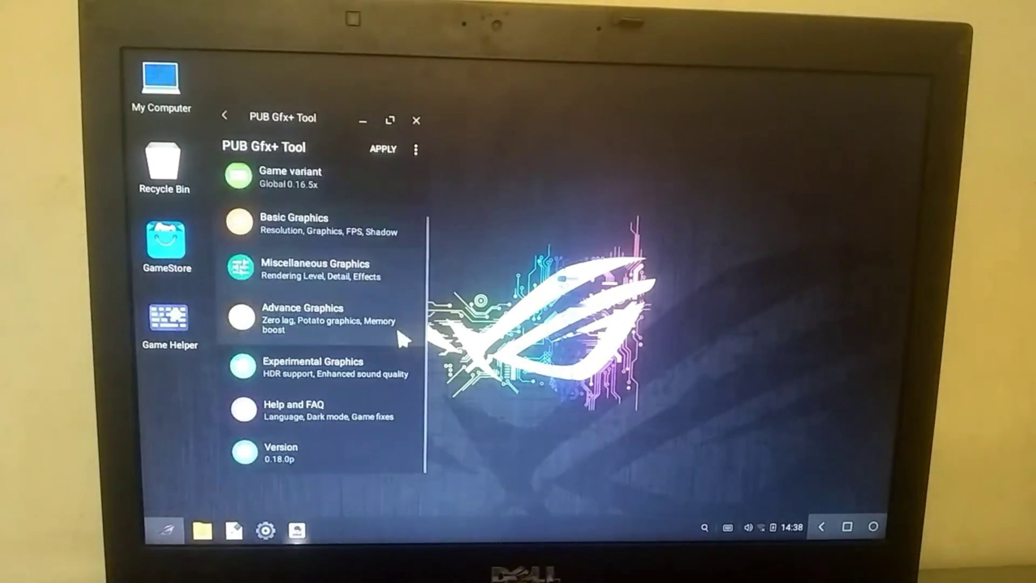
left_click(416, 120)
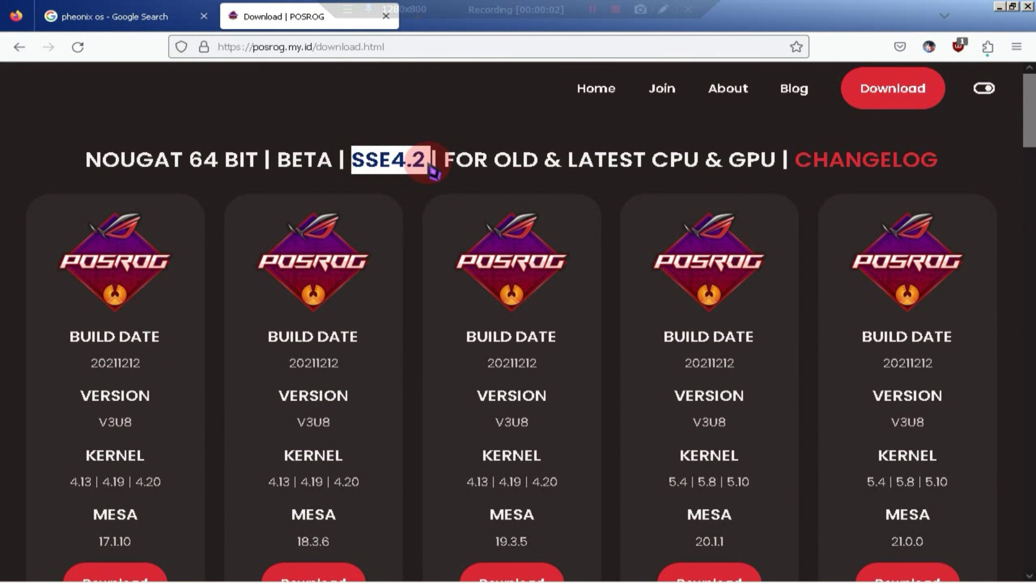
Scroll the POSROG download page down to the NOUGAT 32 BIT builds without SSE4.2.
scroll("down", 3)
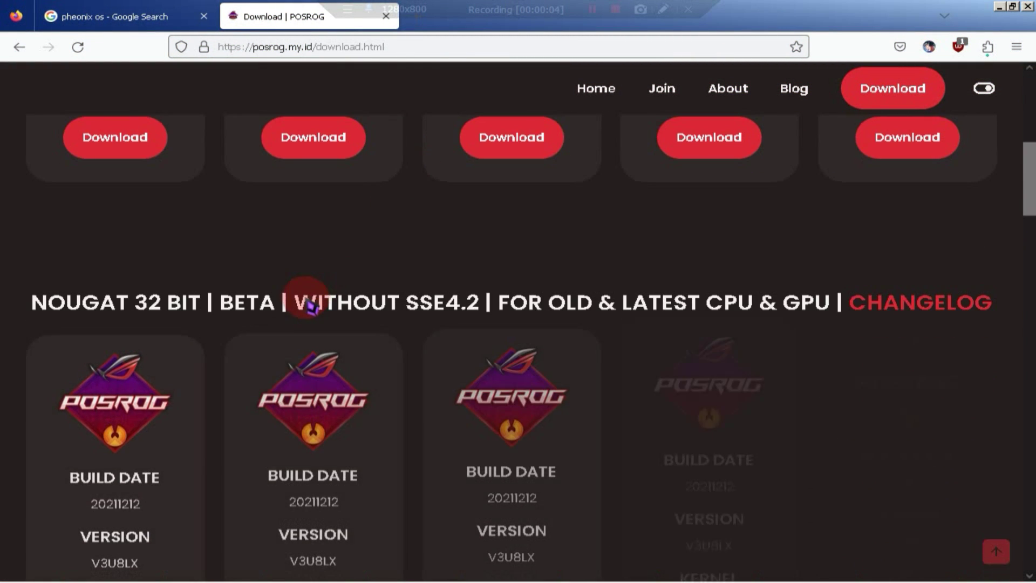